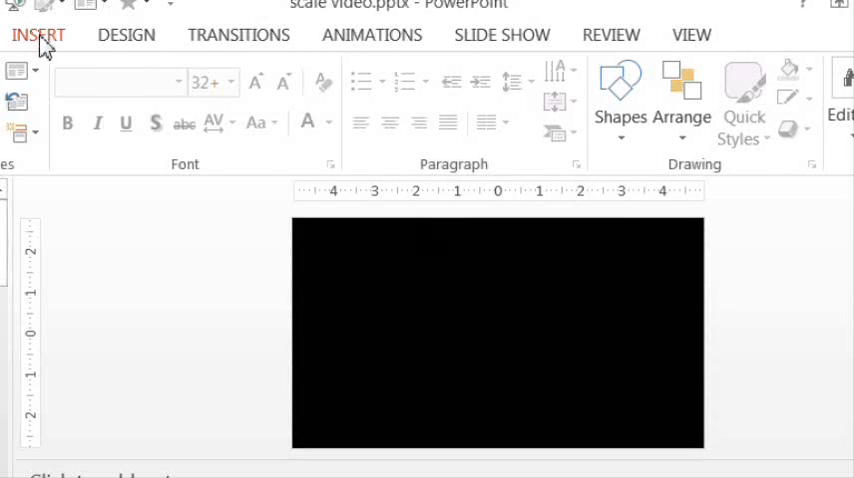
Restyle the beam bar orange, centre it on the blue stand, and add a round orange pivot
click(38, 36)
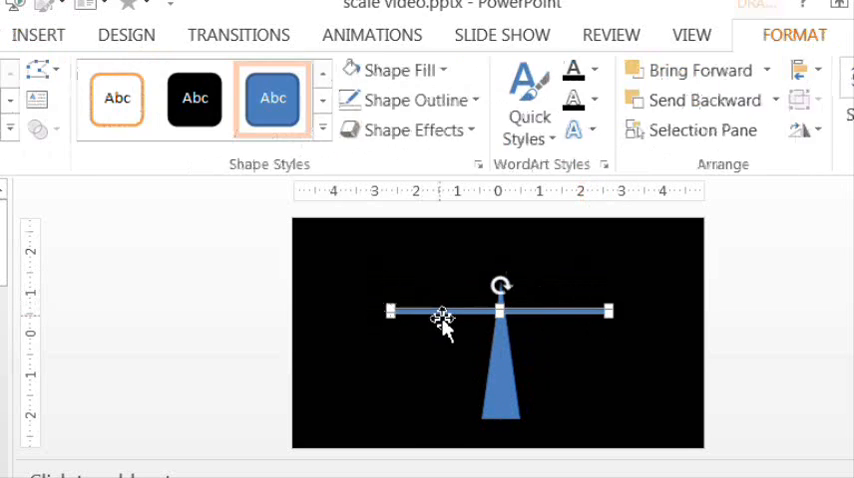
click(194, 100)
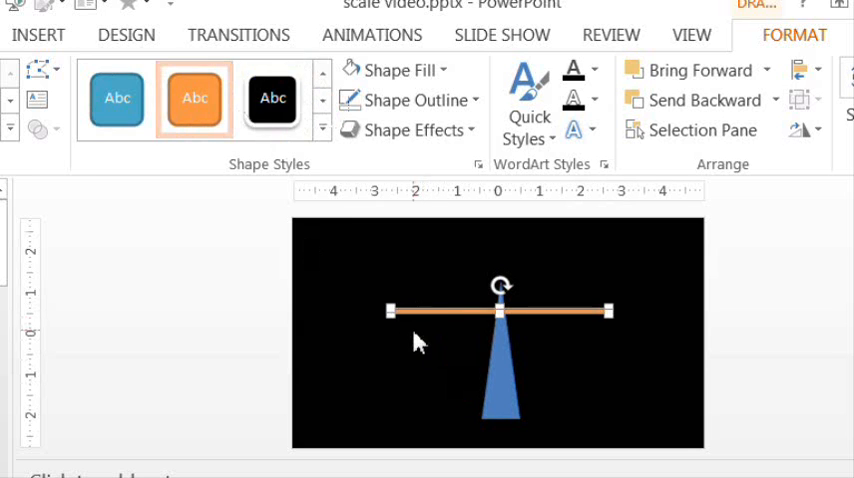
click(238, 72)
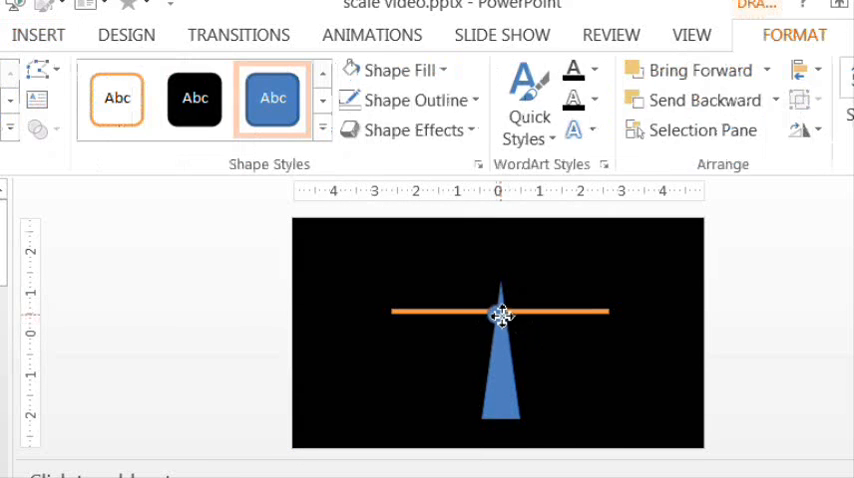
click(38, 36)
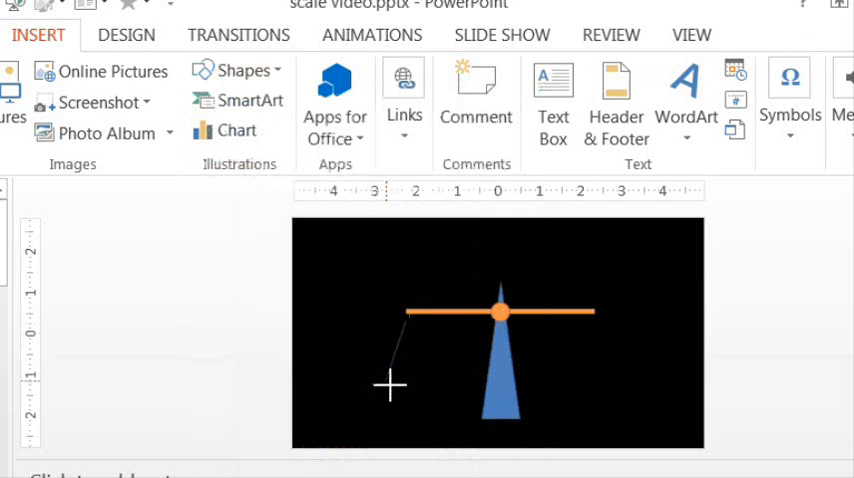
Draw the left hanger's two angled orange strings and a thin blue pan beneath them
click(416, 100)
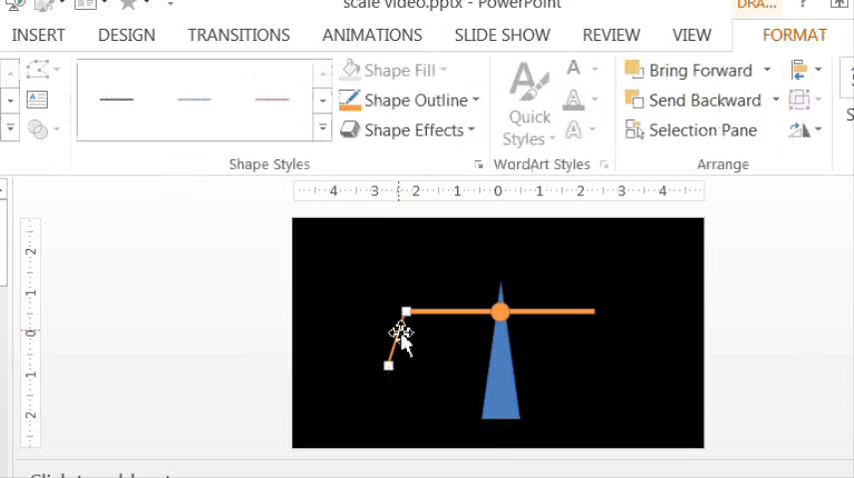
click(802, 130)
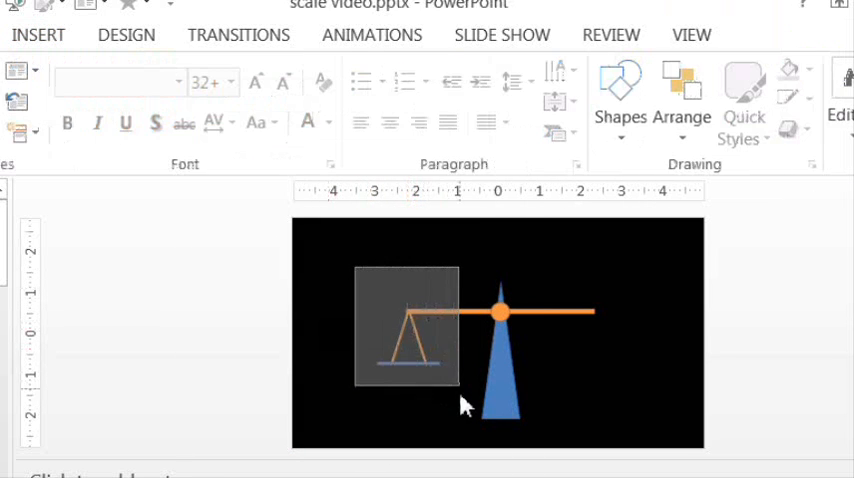
click(404, 324)
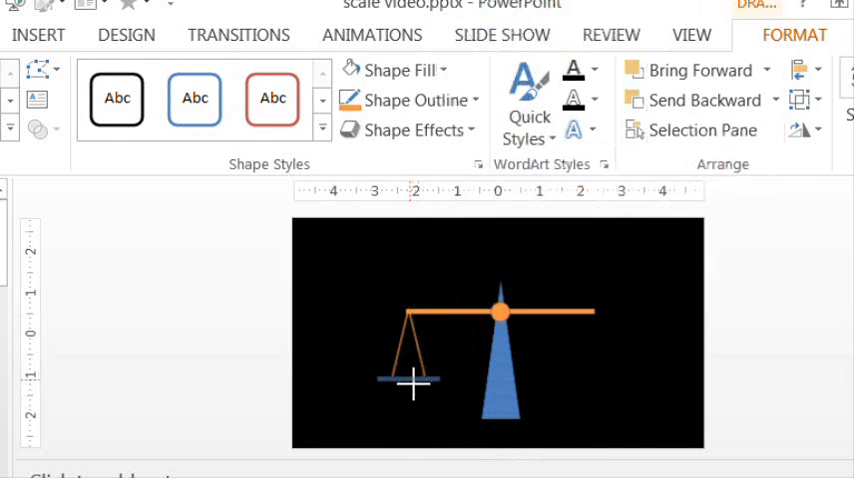
click(410, 380)
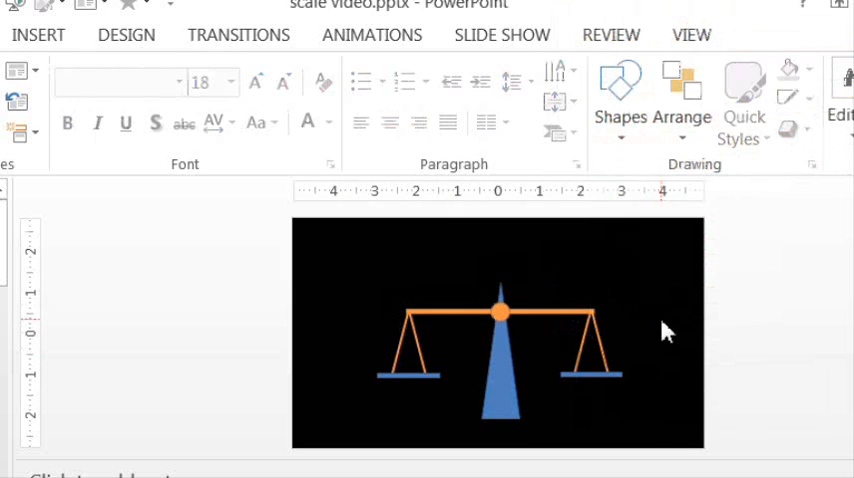
Group the beam, strings and pans into one object via Group > Group
click(236, 72)
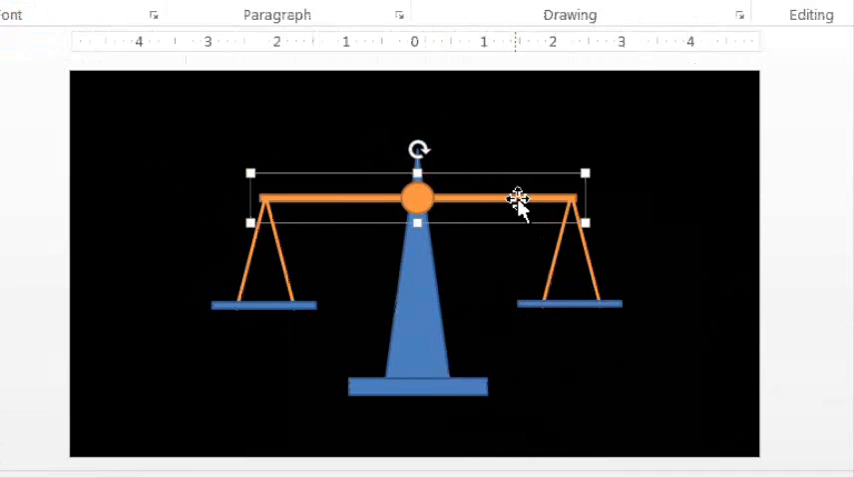
right_click(520, 200)
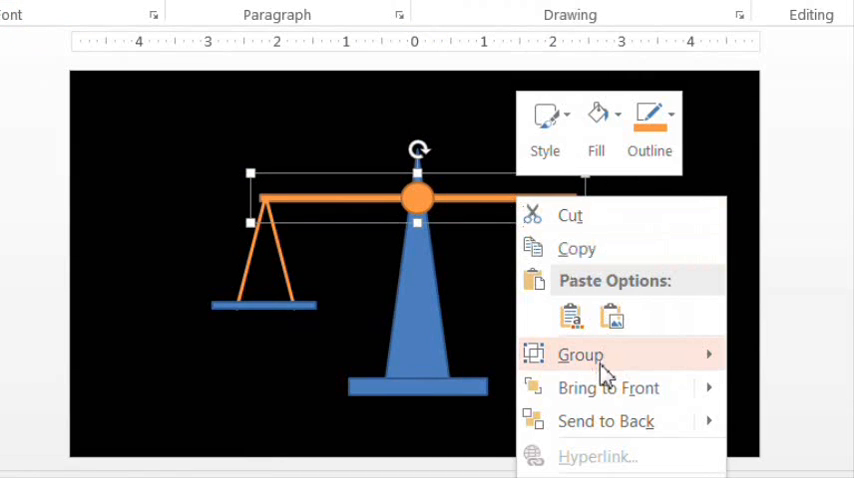
click(580, 356)
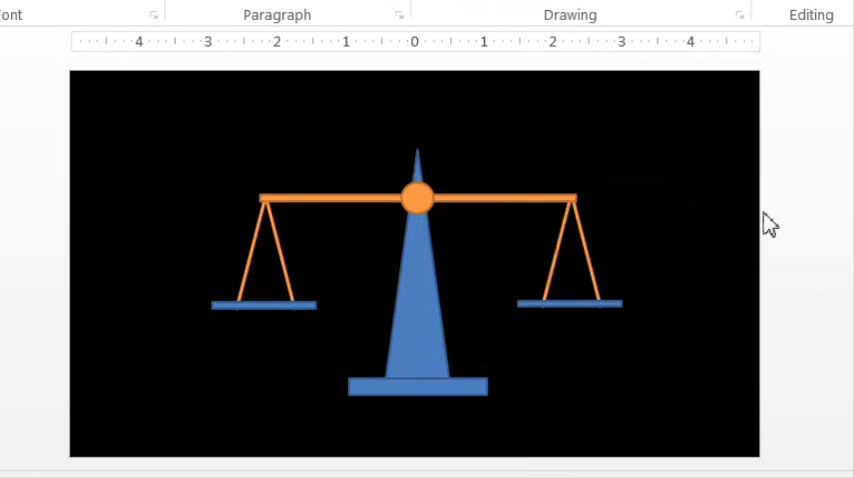
click(416, 196)
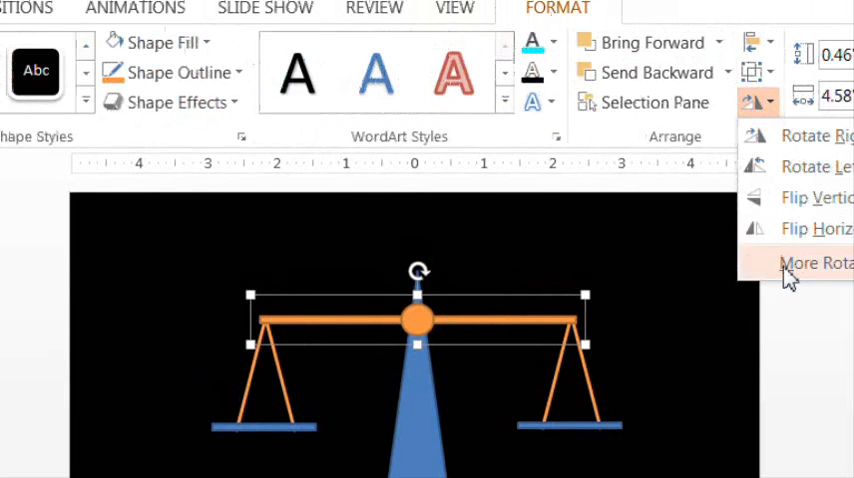
Set the beam group's rotation to 10 degrees in More Rotation Options
click(816, 262)
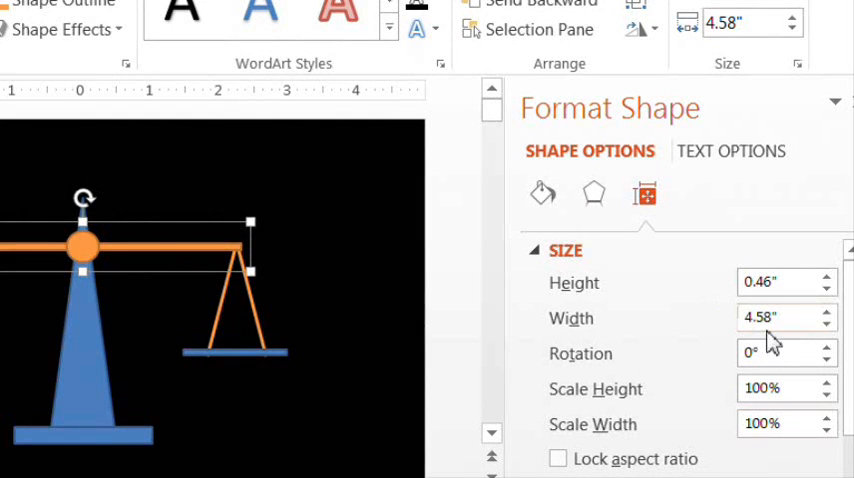
text(10)
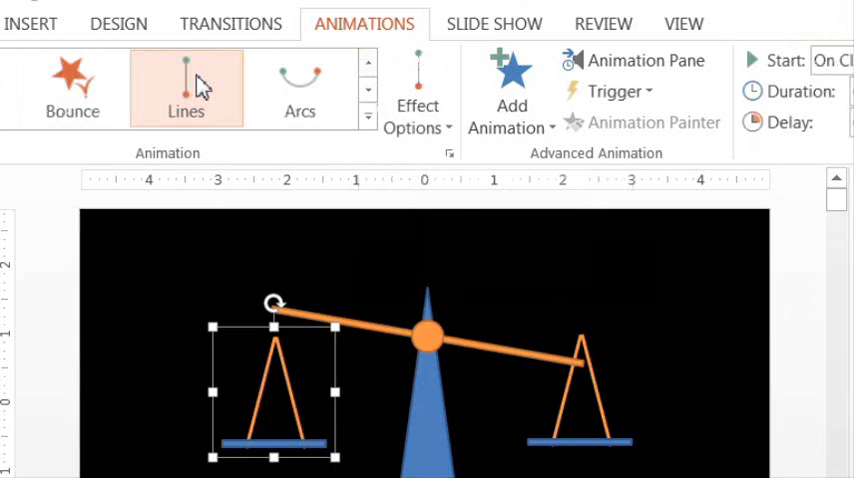
Give the pan a Lines motion path and set its direction to vertical
click(416, 104)
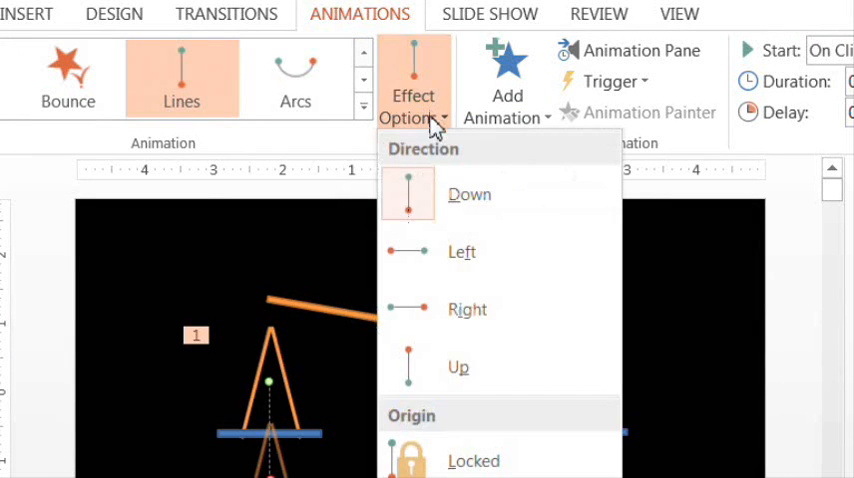
click(470, 194)
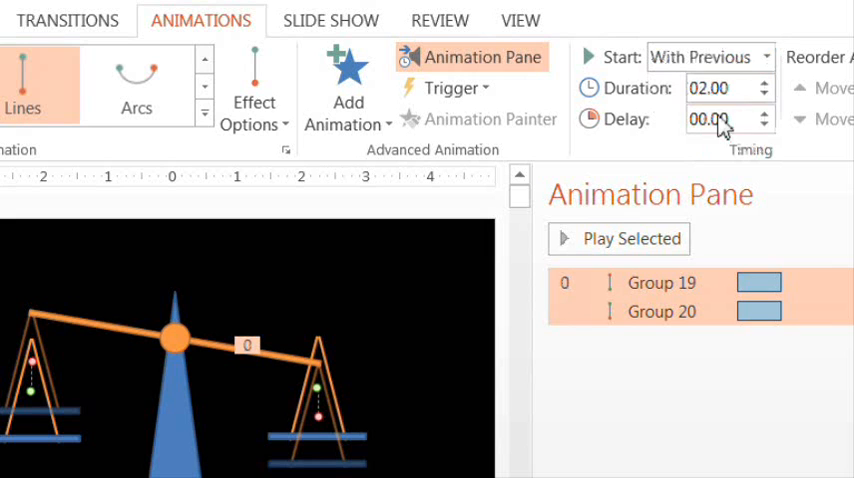
Set the pan motion duration to 1.00 with smooth start 0, and reset the beam's rotation to level
text(1)
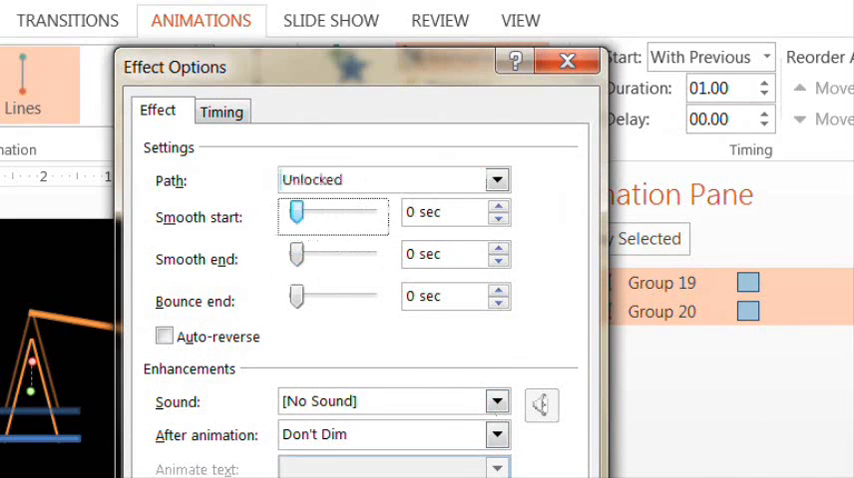
click(568, 60)
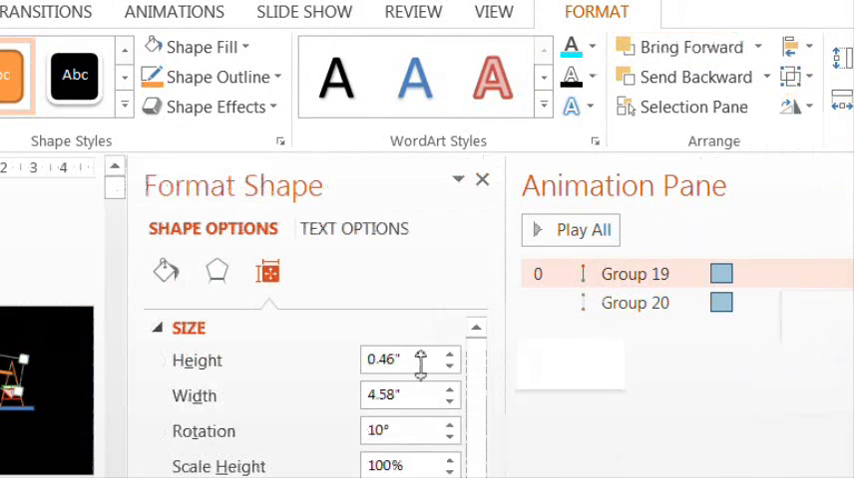
click(402, 430)
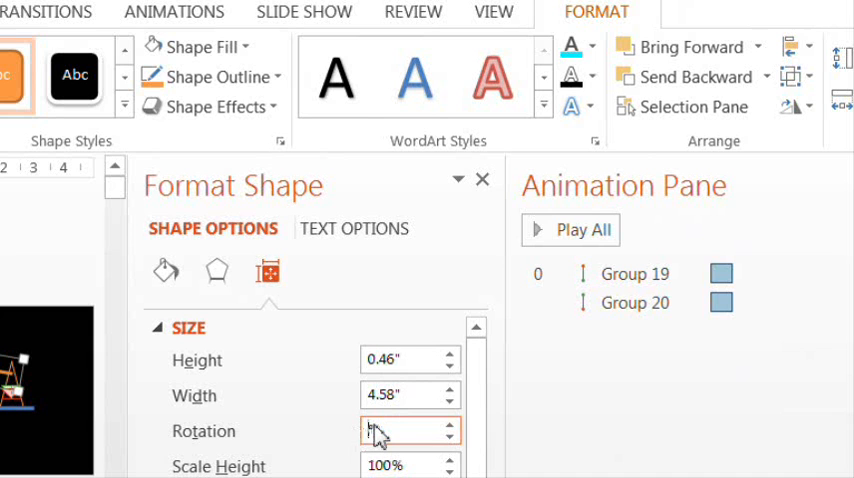
click(482, 180)
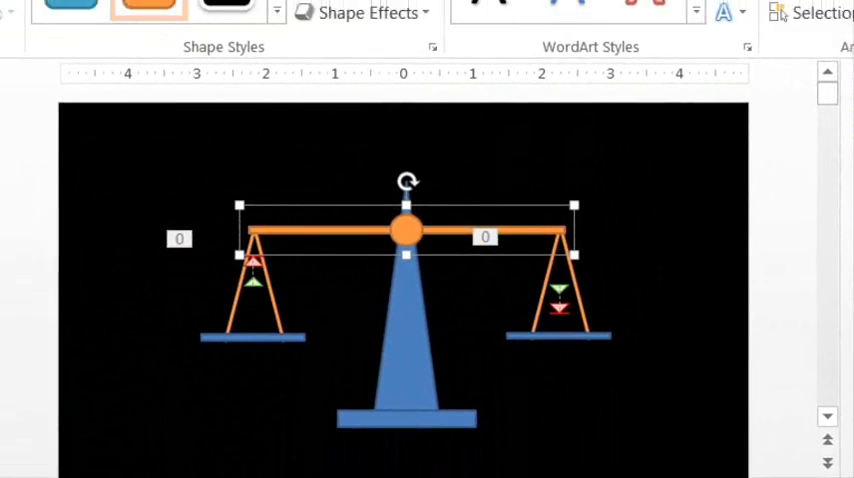
Apply a Spin animation to the beam group, set its amount, and show the Animation Pane
click(334, 20)
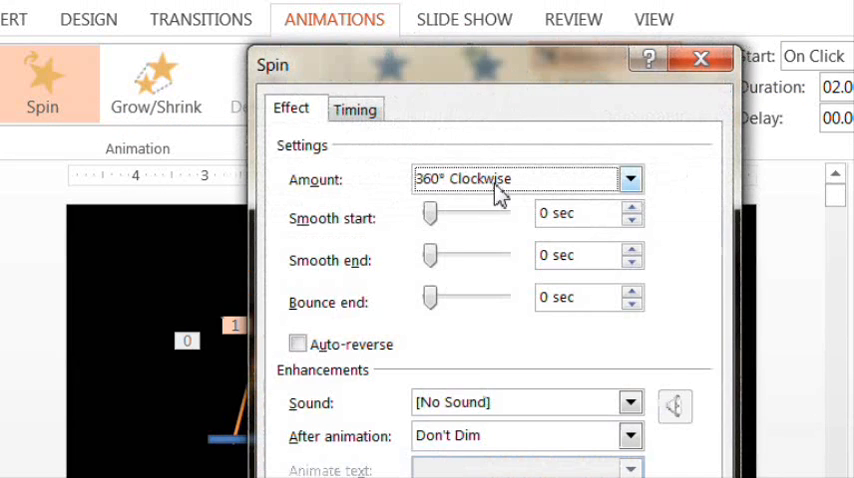
click(636, 180)
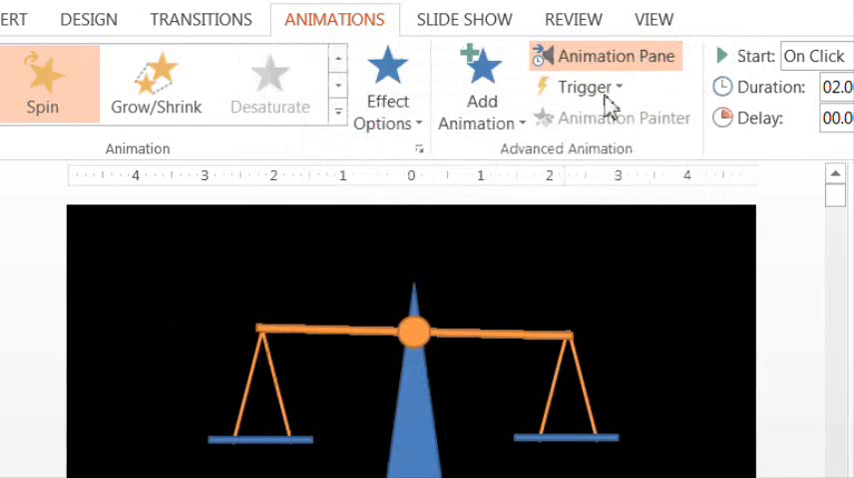
click(604, 56)
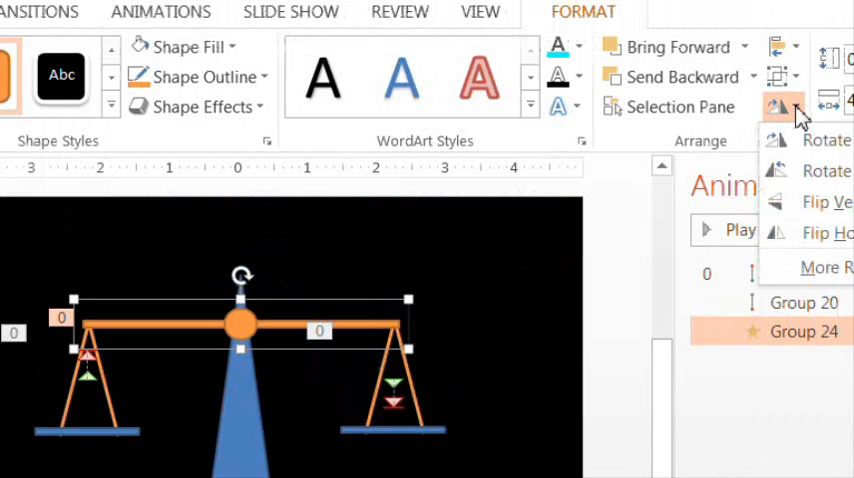
Rotate the beam down to the right and move the right pan under its lowered end
click(826, 268)
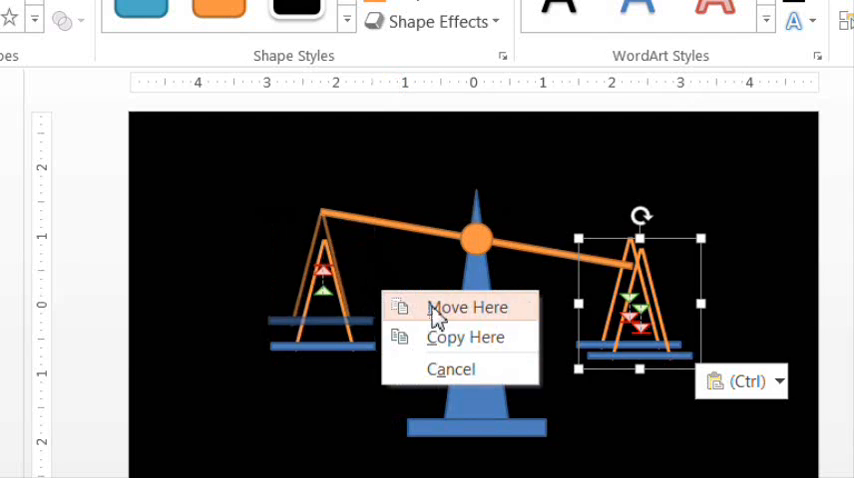
click(468, 308)
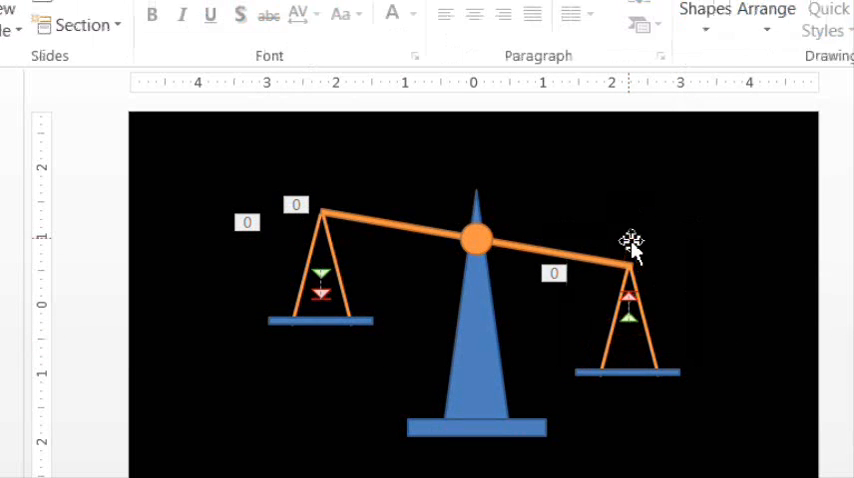
Select the right pan group's motion path on slide 2 to check the tipped layout
click(308, 22)
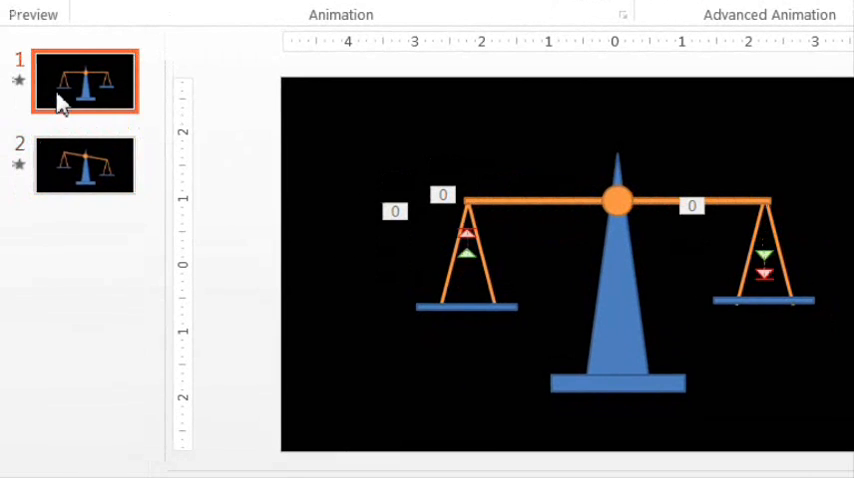
View slide 1's level scale, then return to slide 2 with the tipped scale
click(84, 164)
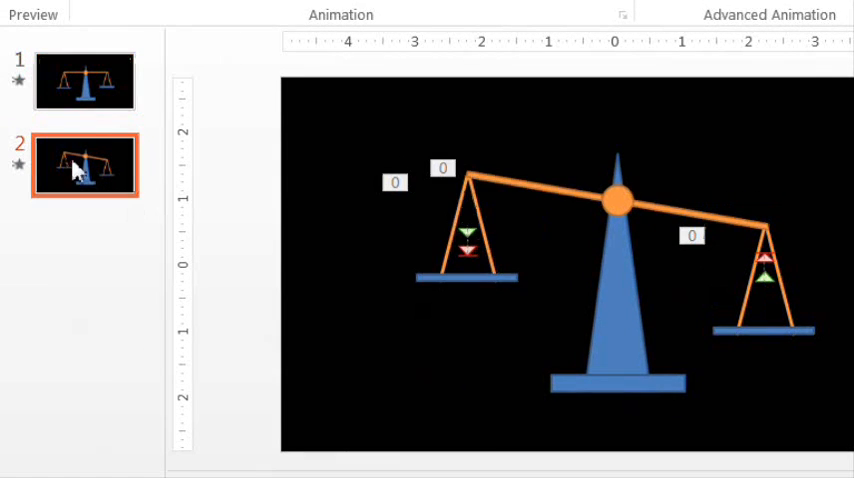
click(84, 80)
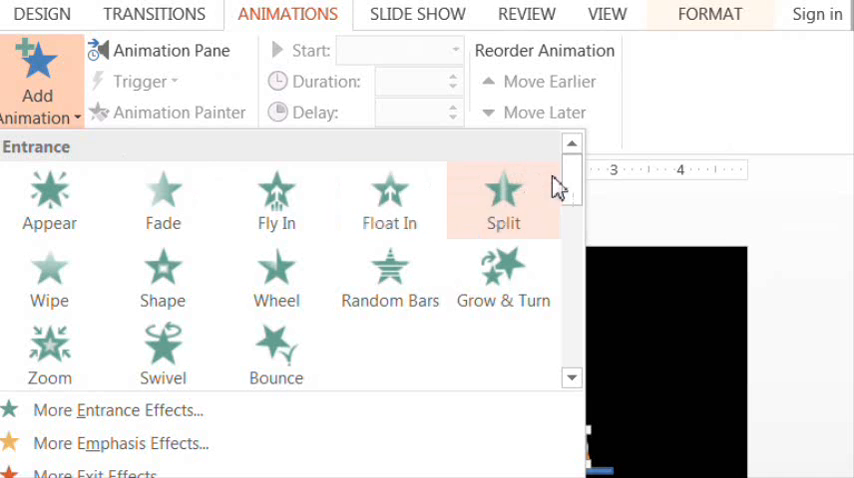
Pick an Entrance effect from the gallery for the red ball
scroll(down, 3)
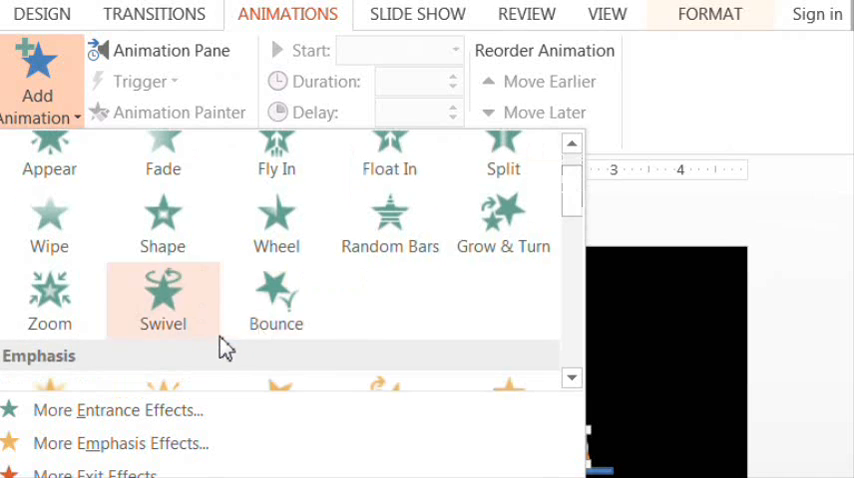
click(162, 290)
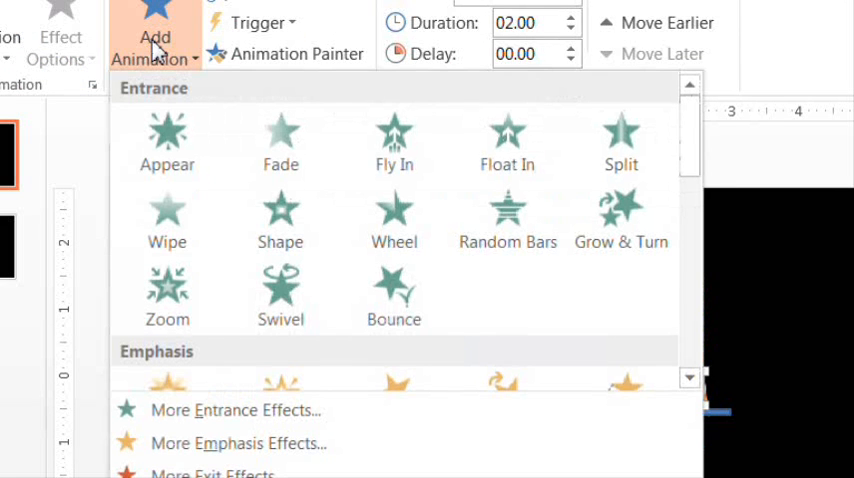
mouse_move(688, 136)
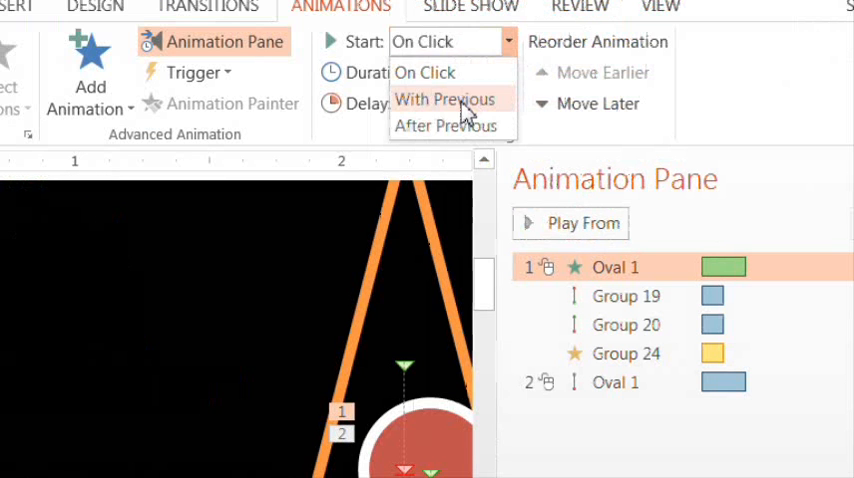
Start the ball's entrance with previous, tilt after it, and the drop together with the tilt
click(444, 98)
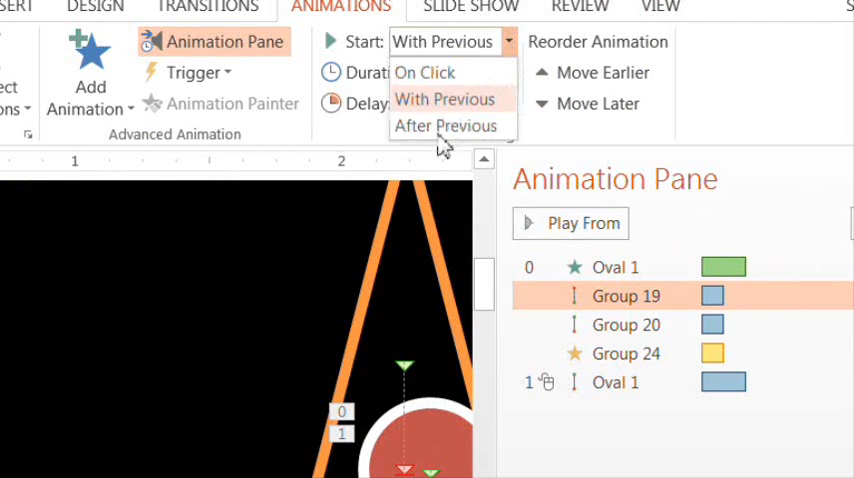
click(424, 72)
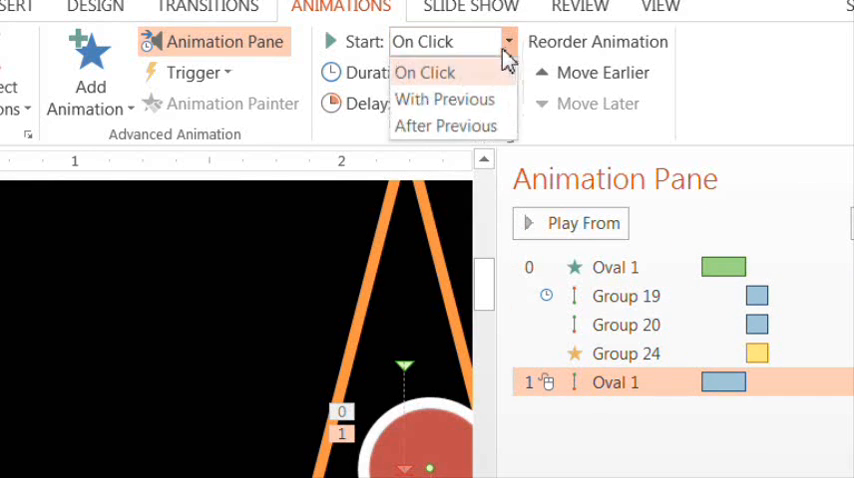
click(444, 98)
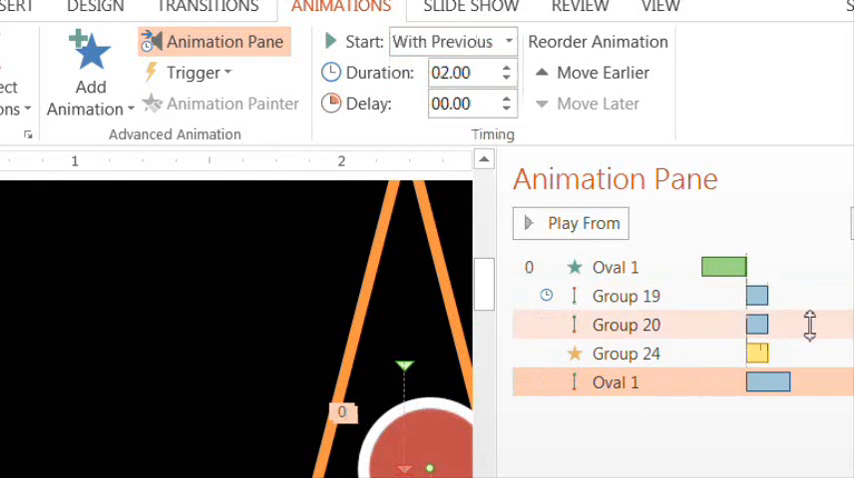
Shorten the drop to 1.50 seconds and set its Smooth end to 0 in Effect Options
click(508, 80)
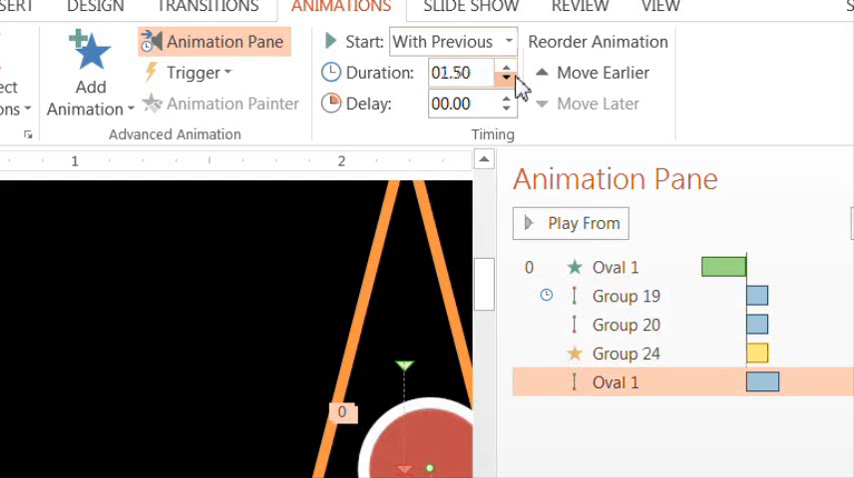
click(508, 80)
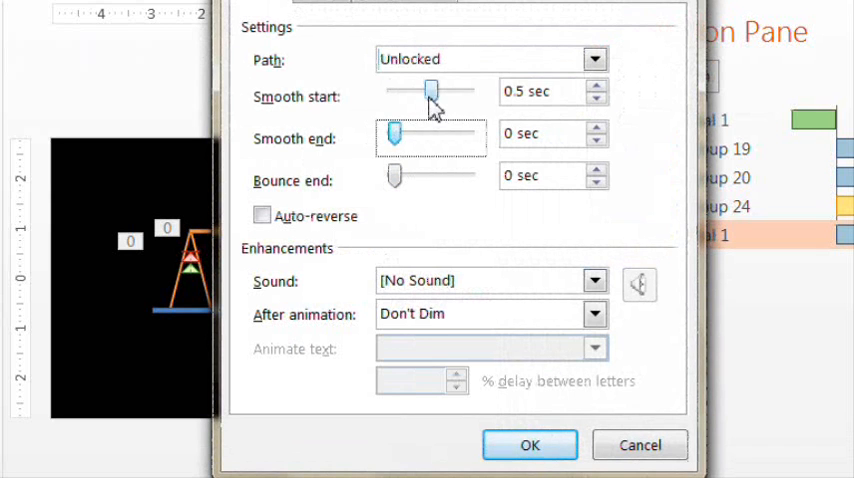
click(528, 444)
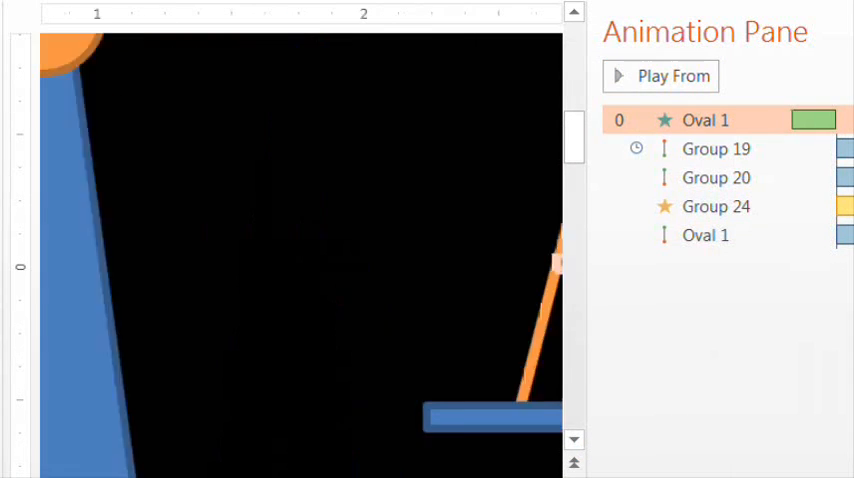
click(706, 236)
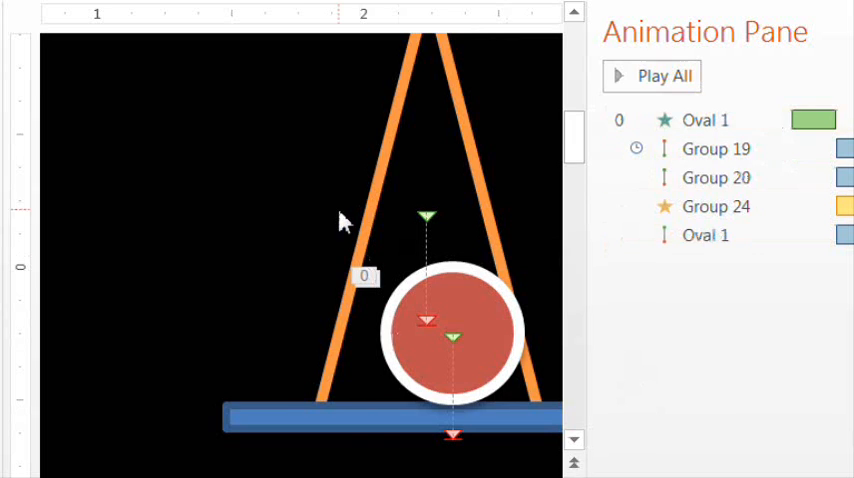
Preview the slide's full animation sequence with Play All
click(652, 76)
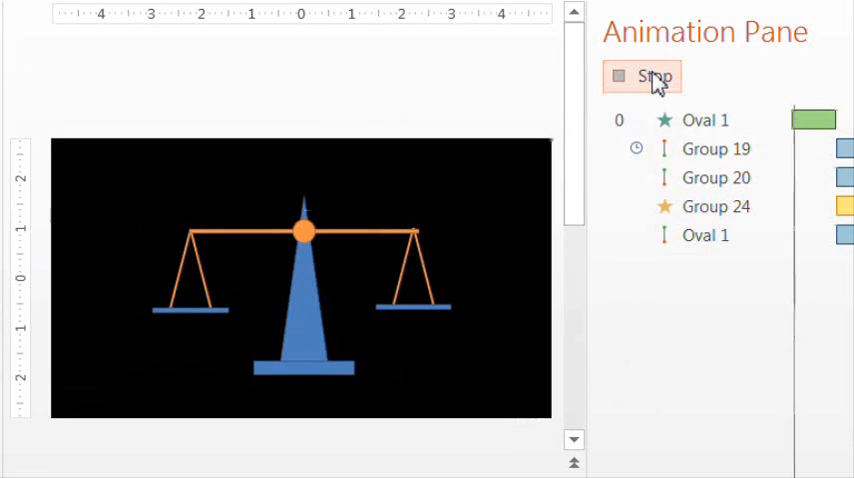
click(656, 76)
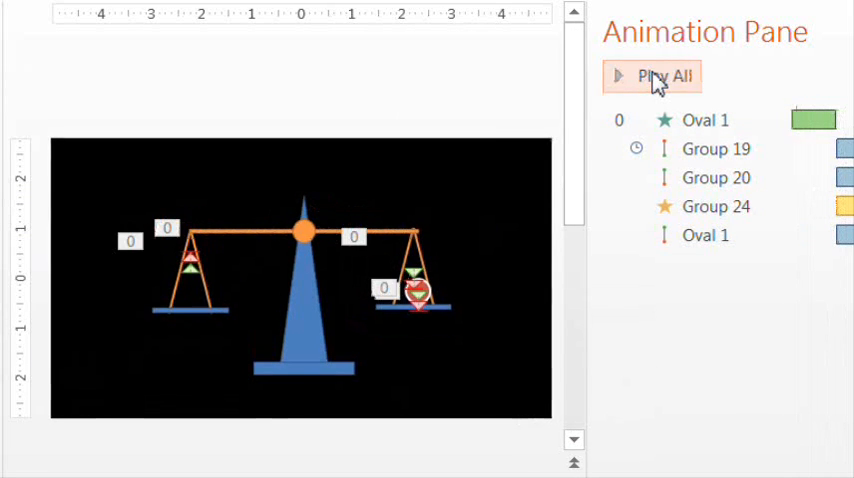
click(664, 76)
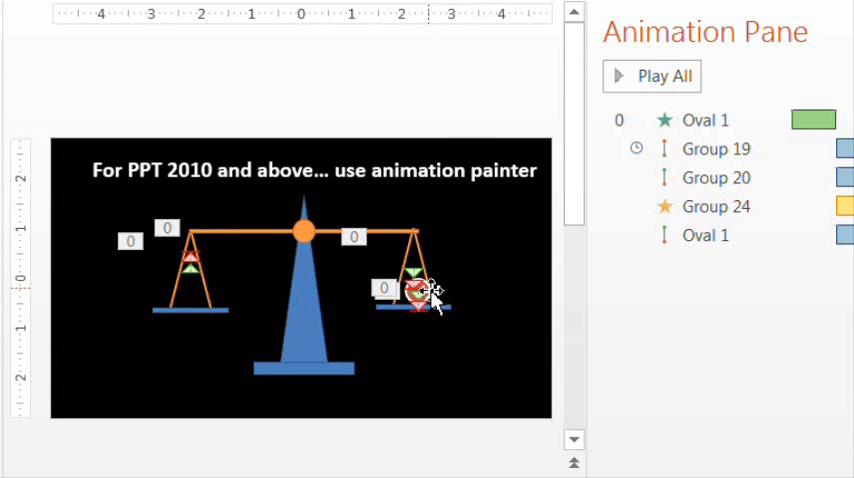
click(412, 290)
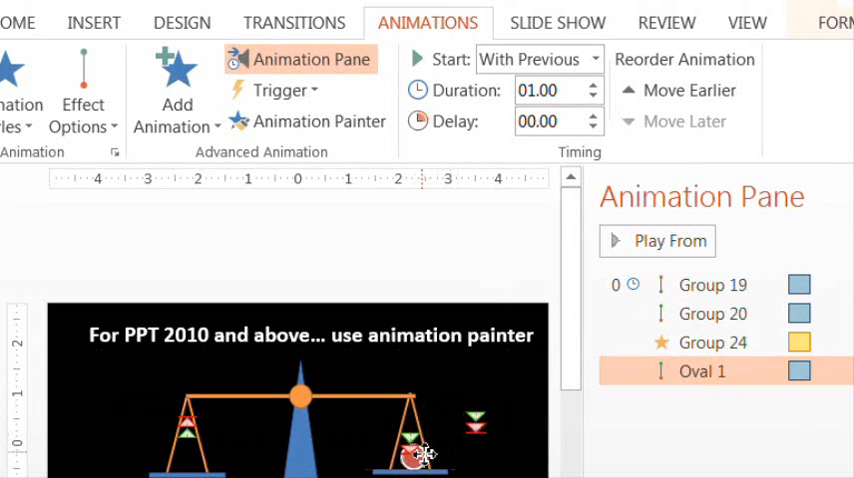
Add a new Entrance effect to the ball starting With Previous and preview it
click(176, 90)
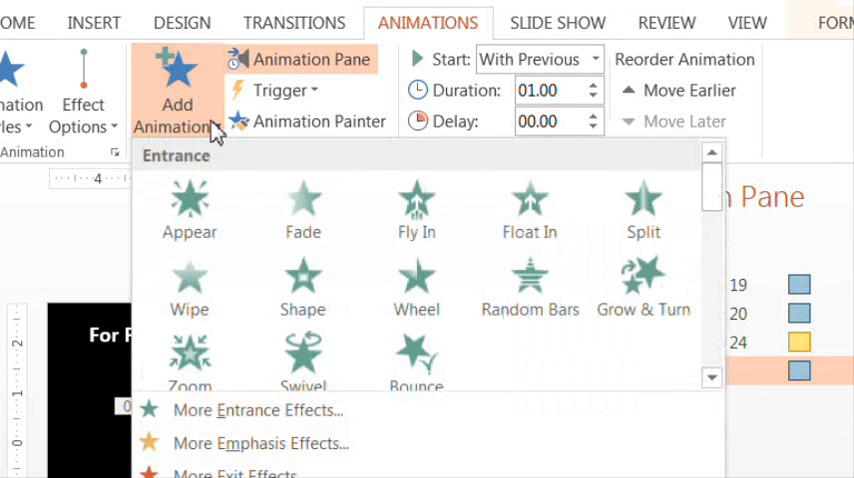
scroll(down, 3)
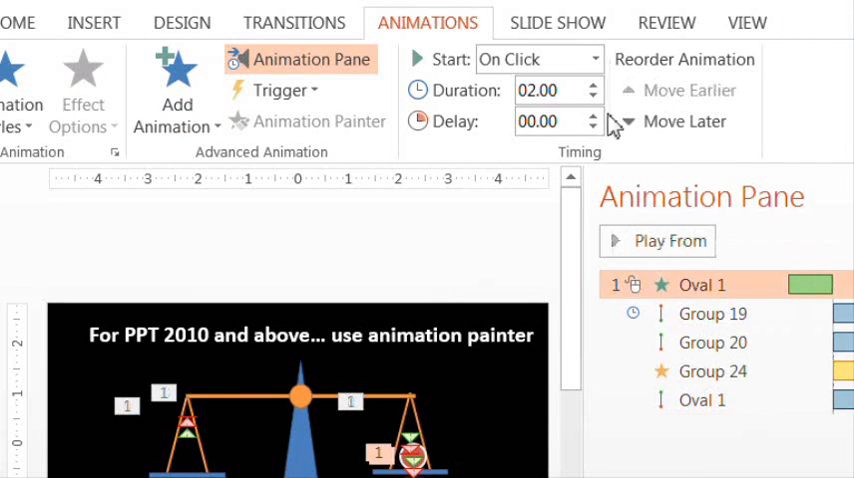
click(656, 240)
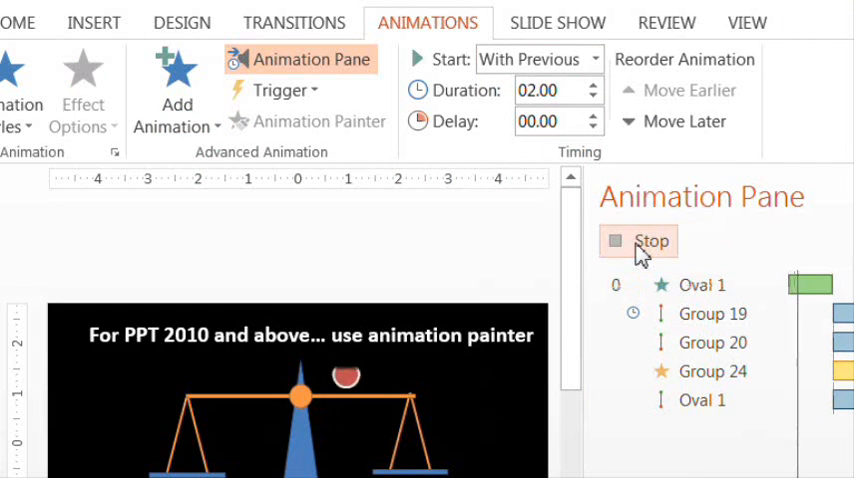
click(644, 240)
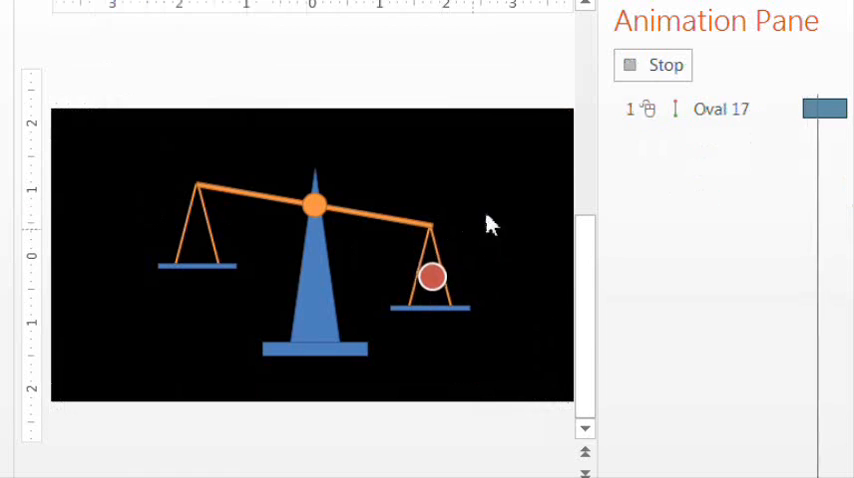
Set Oval 17's motion path Smooth start and Smooth end to 0 via Effect Options
right_click(720, 224)
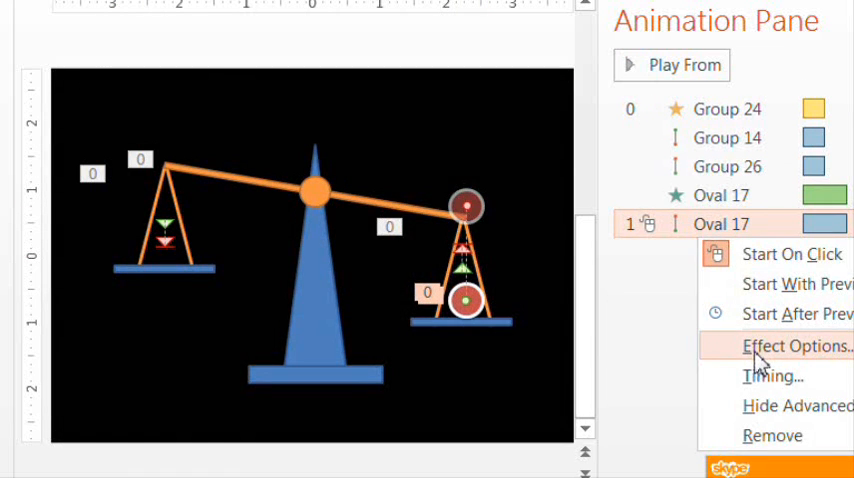
click(792, 344)
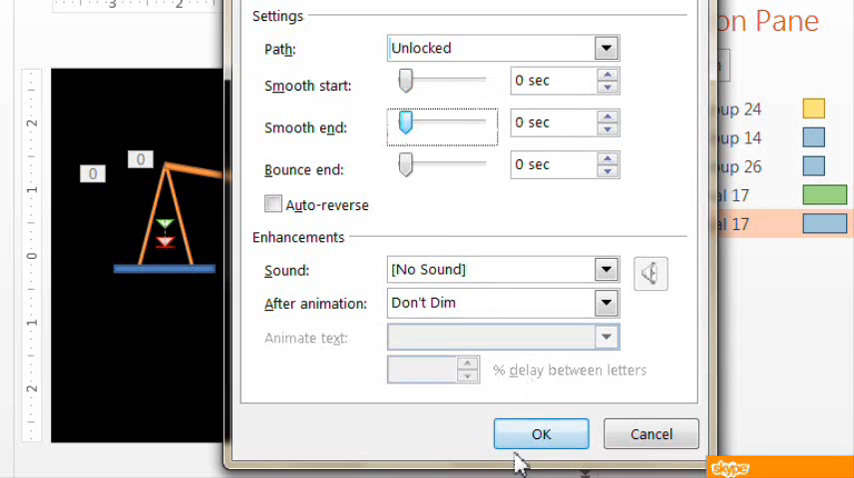
click(540, 432)
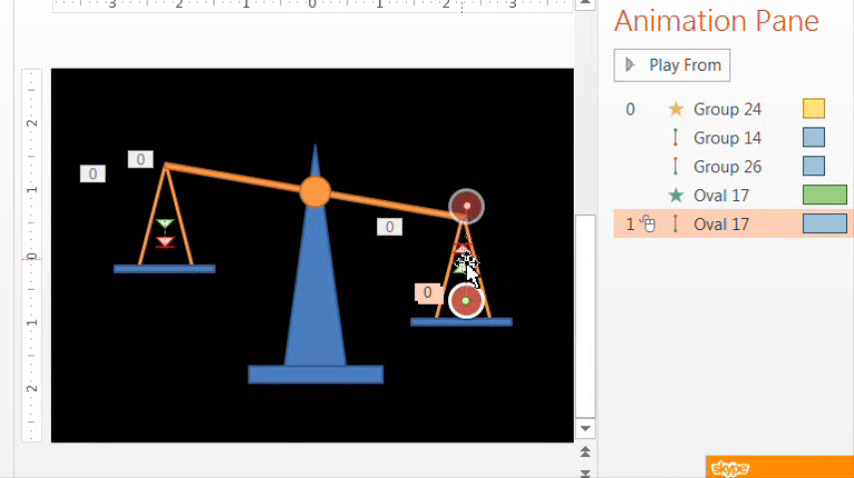